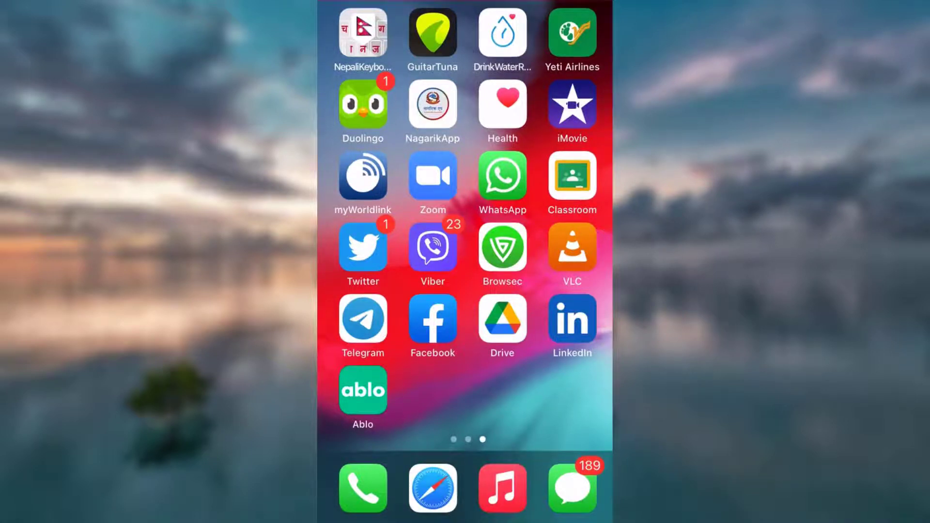
Launch the Ablo app from the iOS home screen
{"action": "left_click", "coordinate": [362, 390]}
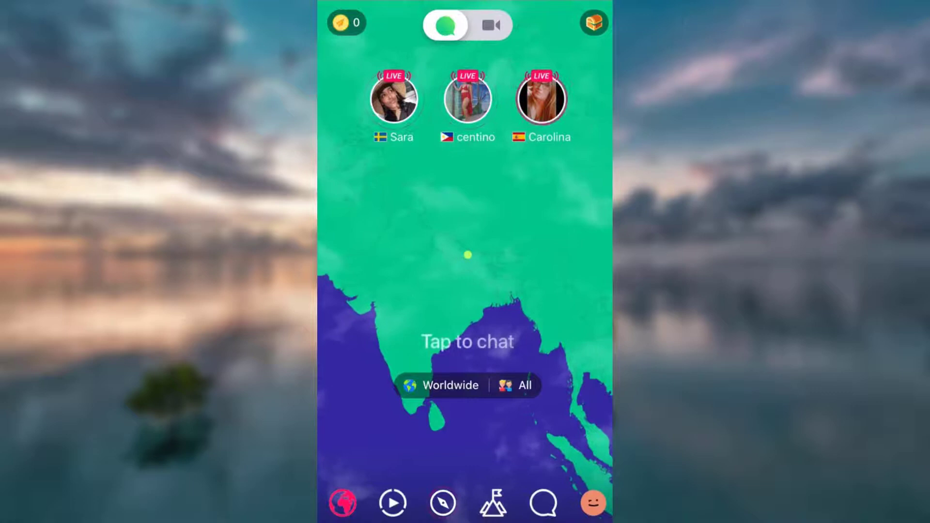
Go to your own profile page and open the settings list via the gear icon
{"action": "left_click", "coordinate": [593, 506]}
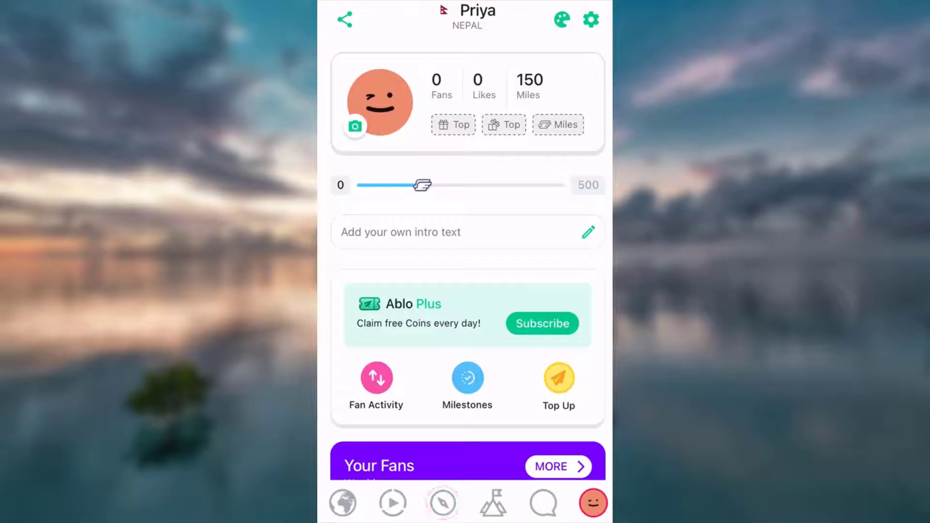
{"action": "left_click", "coordinate": [591, 18]}
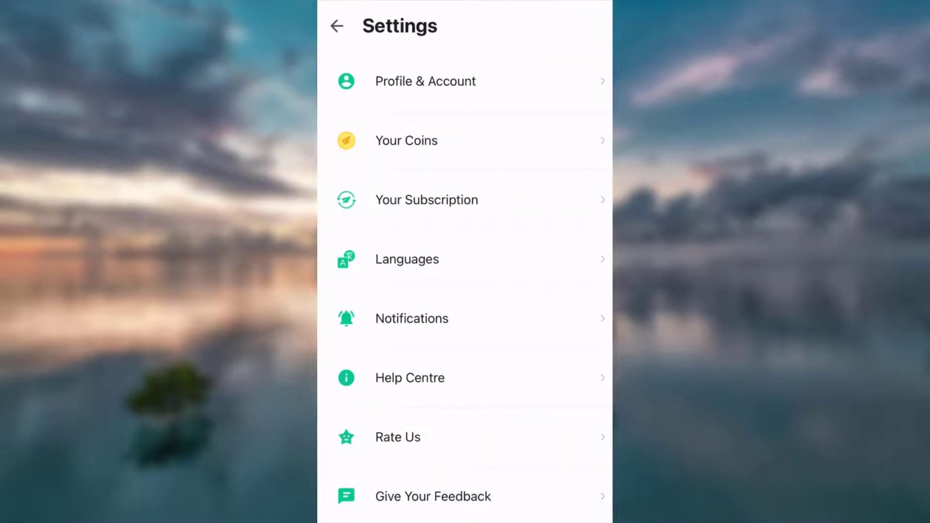
Open Profile & Account to reach the Change Password screen
{"action": "left_click", "coordinate": [425, 81]}
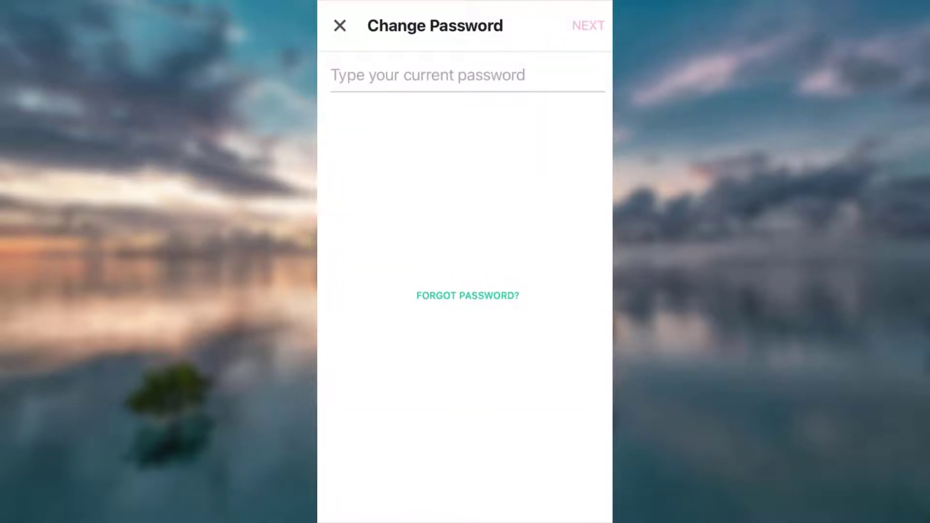
Enter the current password and continue to the Set New Password screen
{"action": "left_click", "coordinate": [438, 75]}
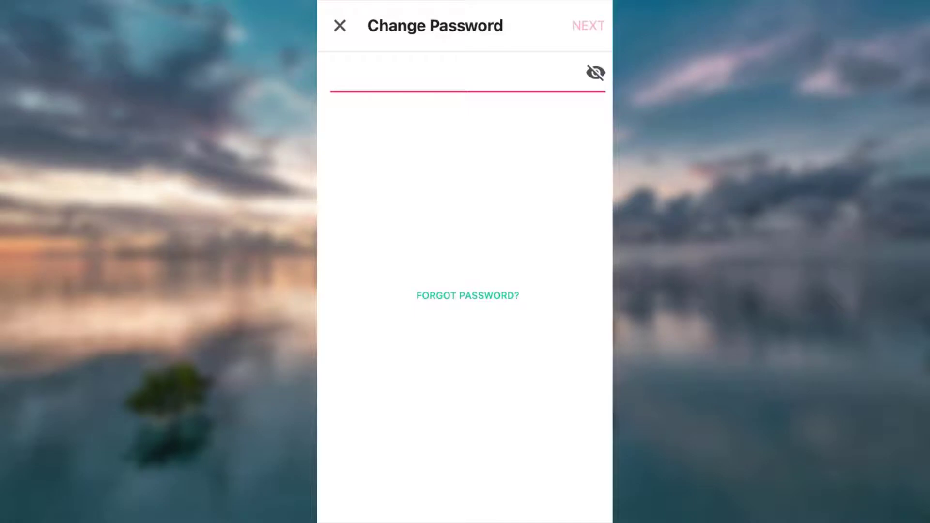
{"action": "left_click", "coordinate": [457, 80]}
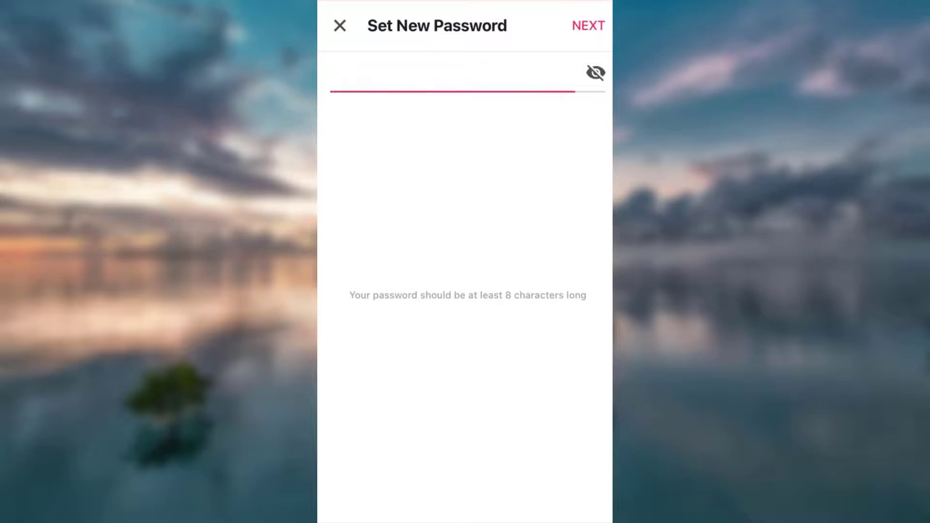
Confirm the new password, then go back from Settings to the profile page
{"action": "left_click", "coordinate": [589, 26]}
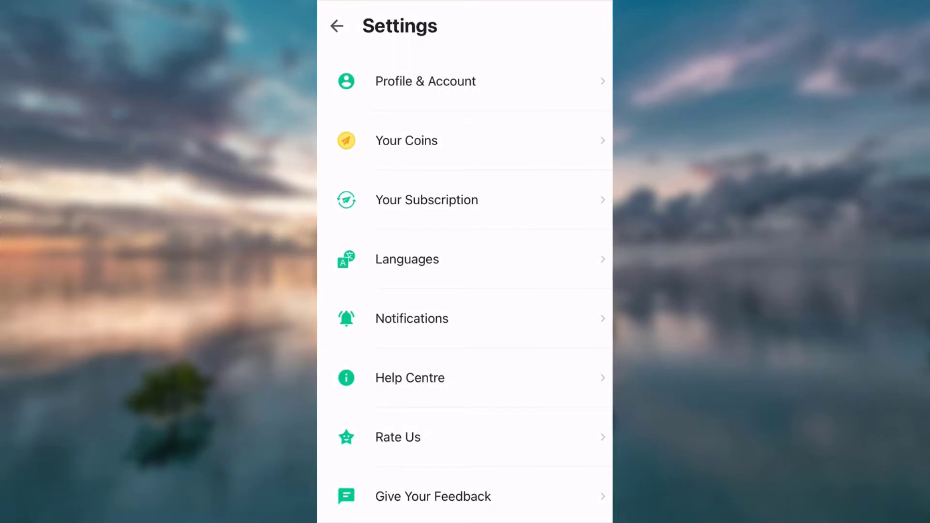
{"action": "left_click", "coordinate": [339, 26]}
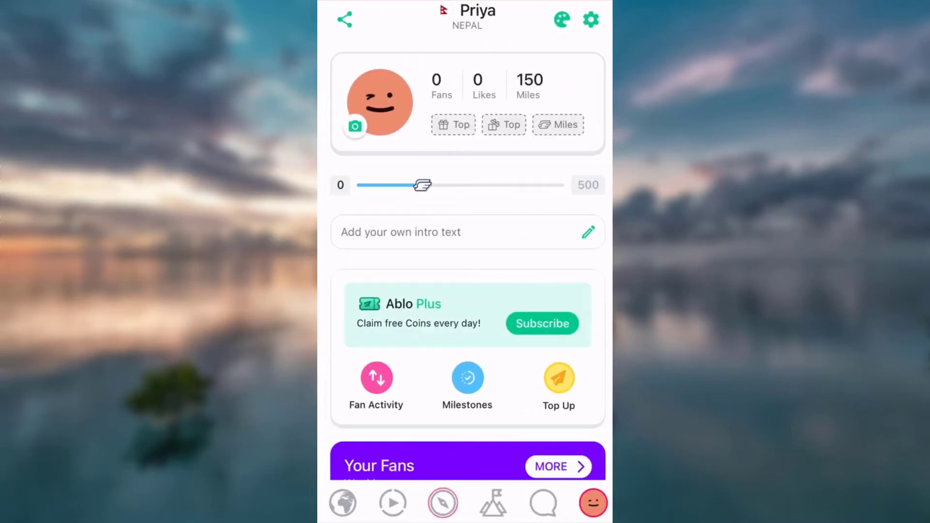